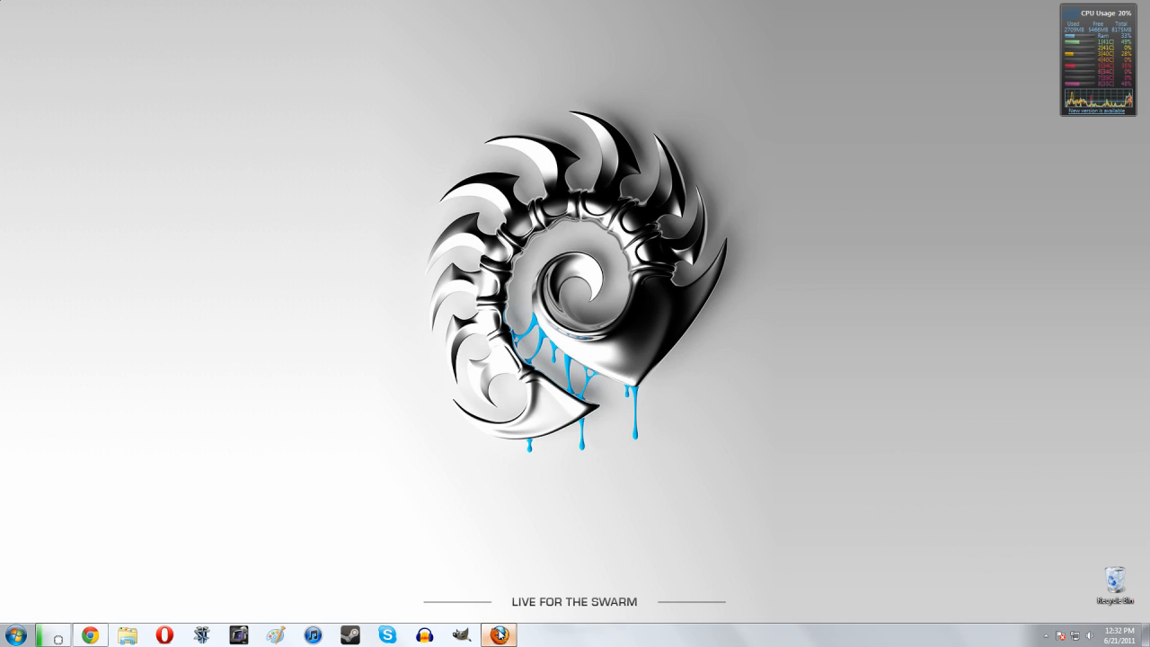
# Bring up the Firefox window showing the duncan33303 YouTube channel and blank tabs.
pyautogui.click(498, 635)
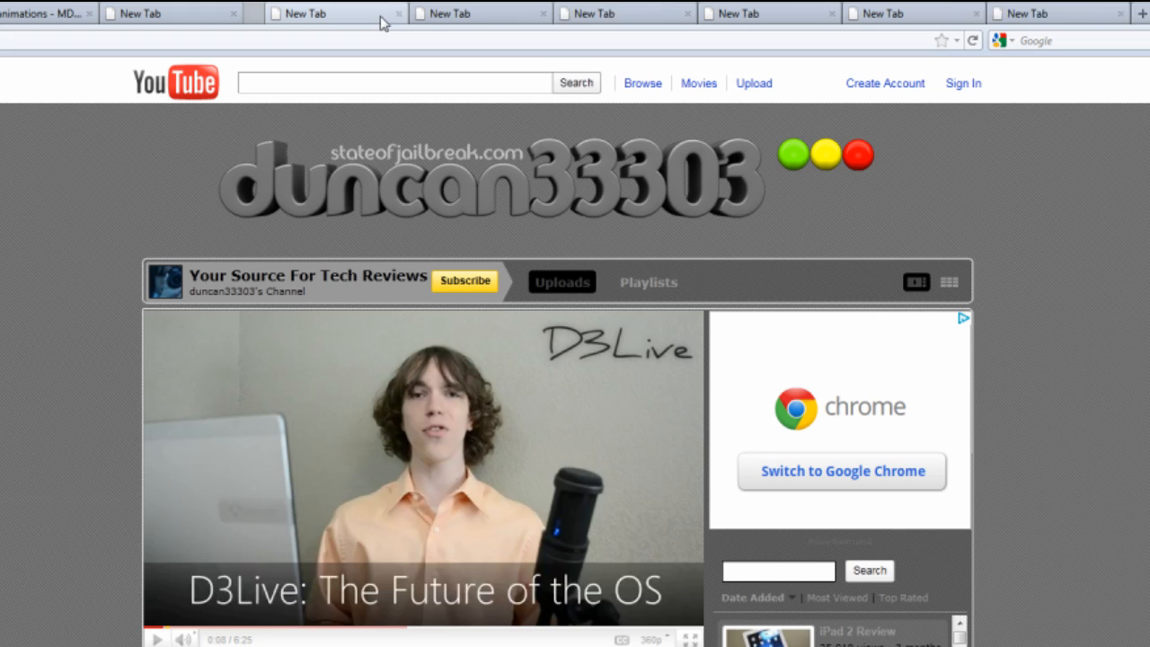
# Close the blank tabs and enable 'Tell web sites I do not want to be tracked' in Privacy options.
pyautogui.click(380, 13)
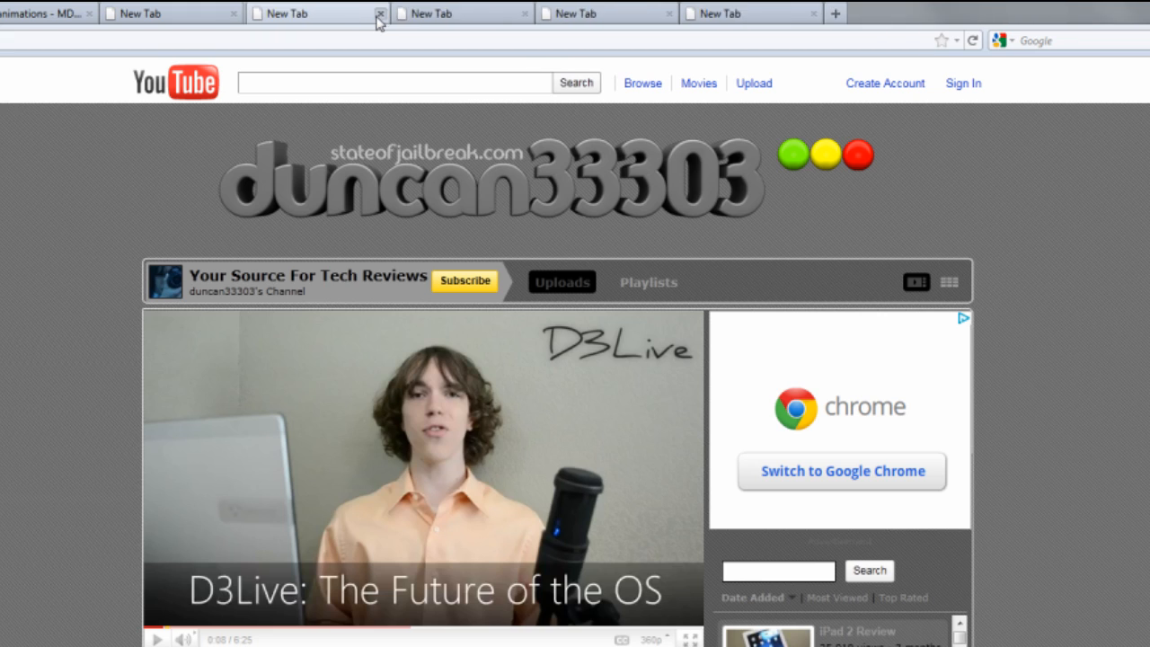
pyautogui.click(380, 13)
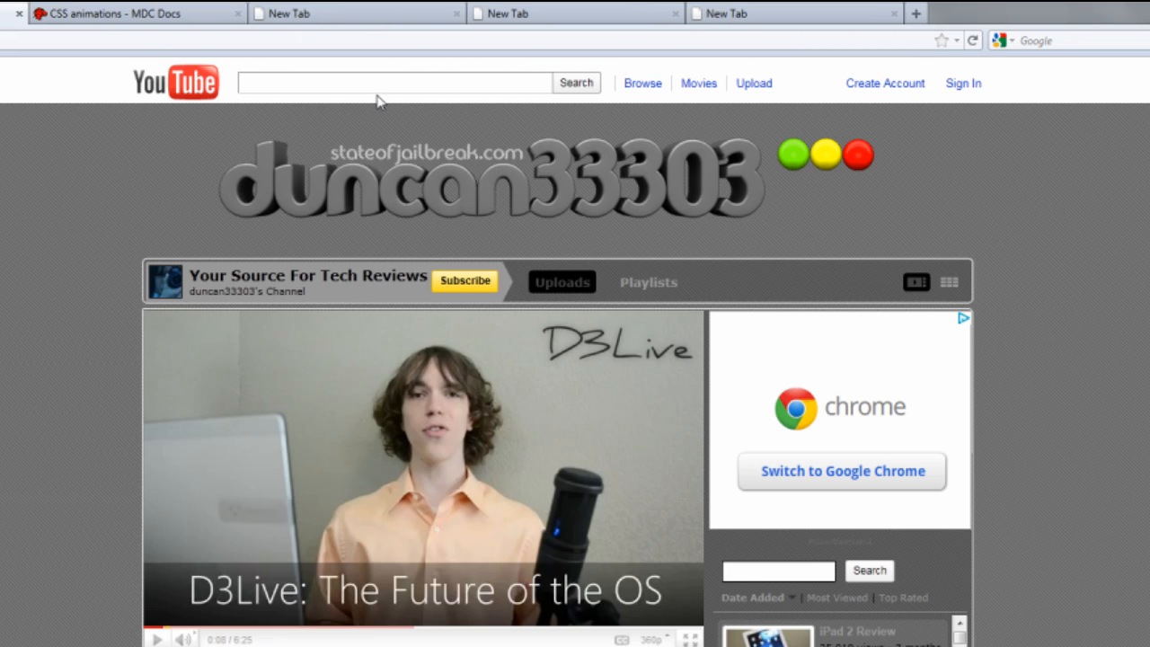
pyautogui.moveTo(422, 39)
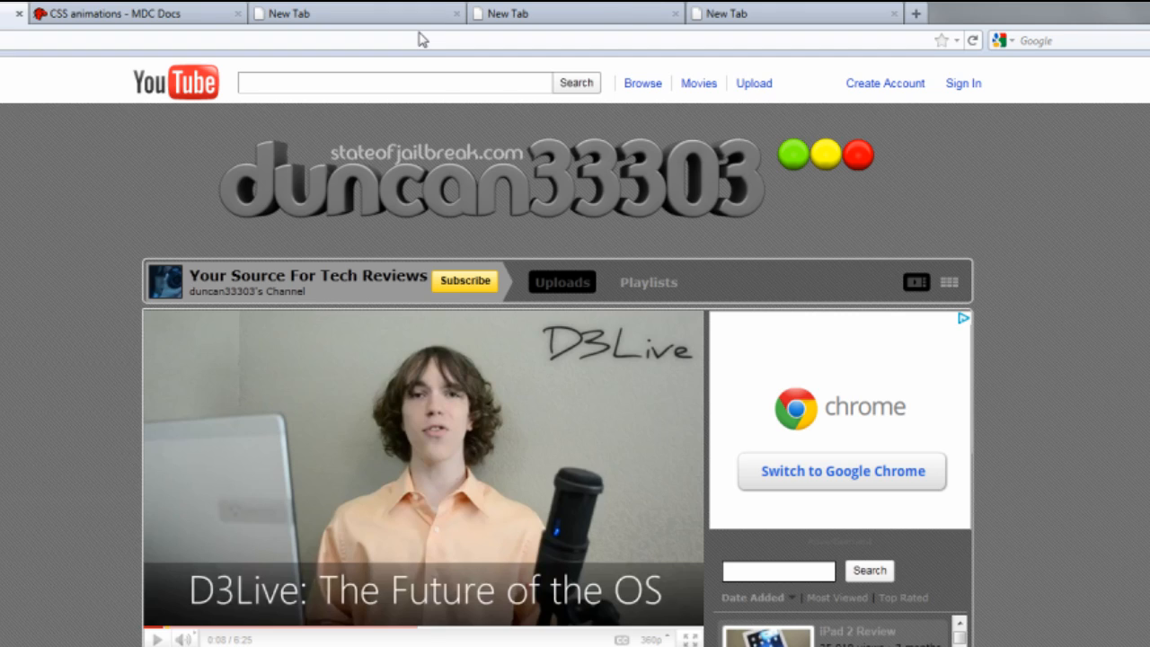
pyautogui.click(279, 9)
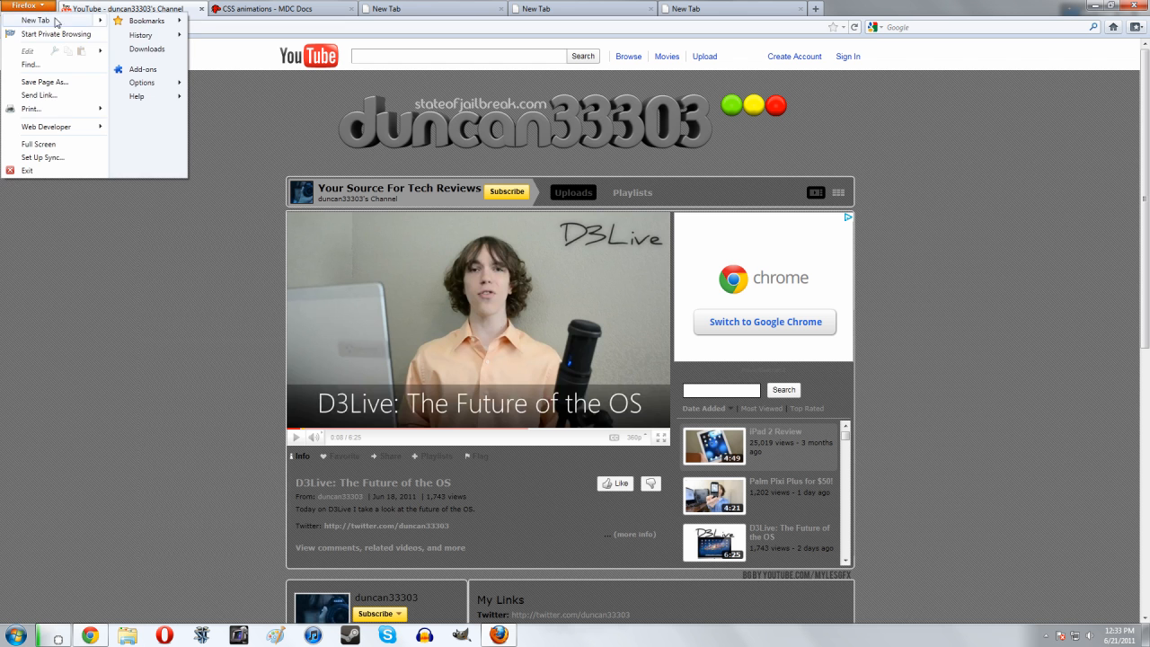
pyautogui.click(141, 82)
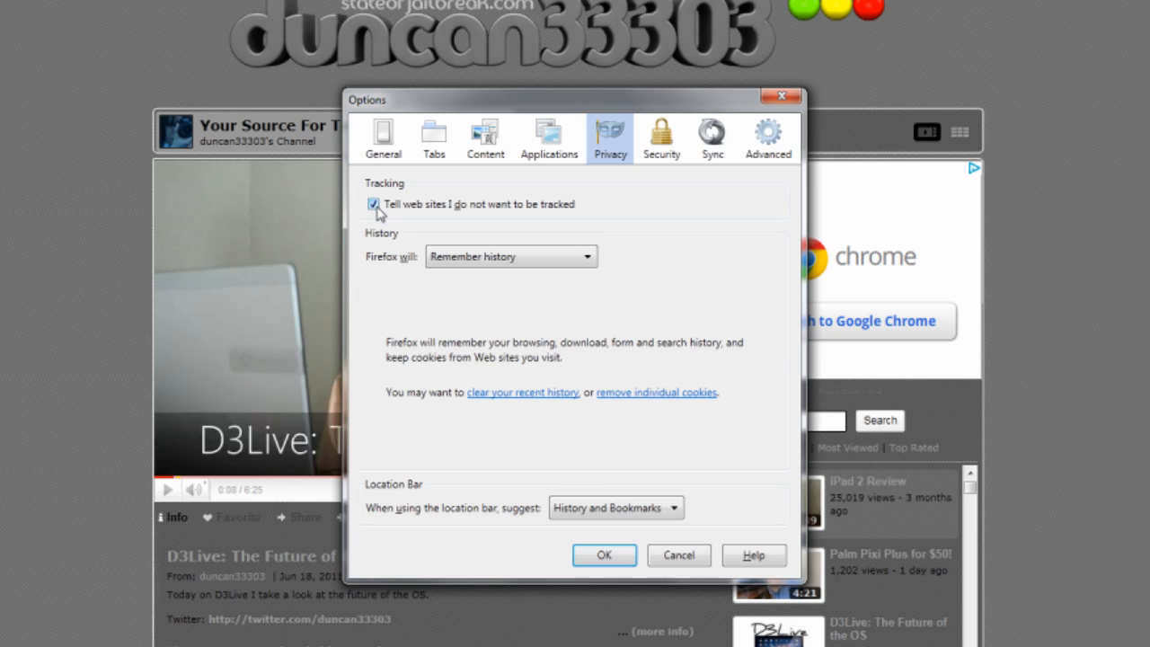
pyautogui.click(603, 555)
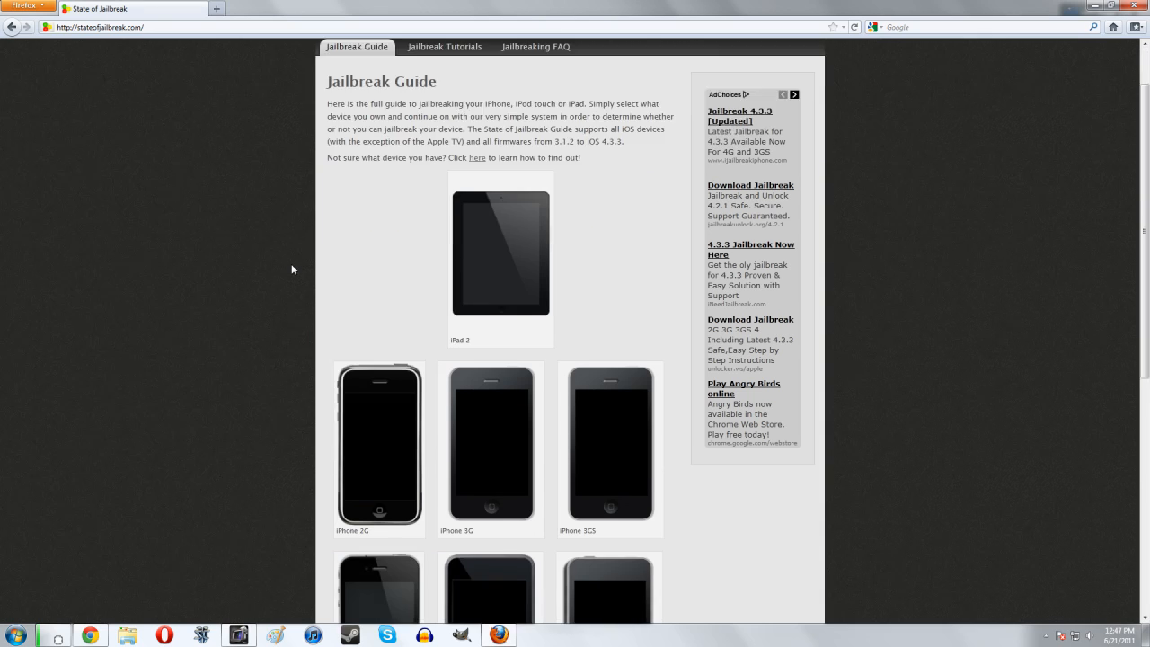
# Go to stateofjailbreak.com's Jailbreak Tutorials section and open the redsn0w 0.9.6rc15 tutorial.
pyautogui.scroll(-3)
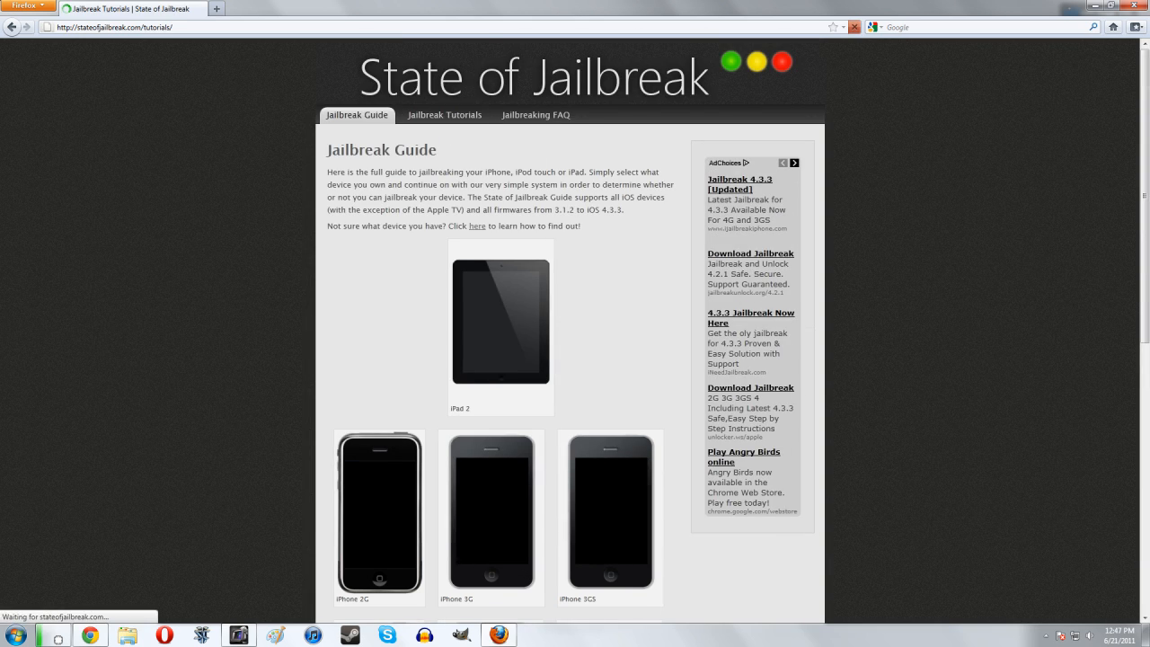
pyautogui.click(444, 114)
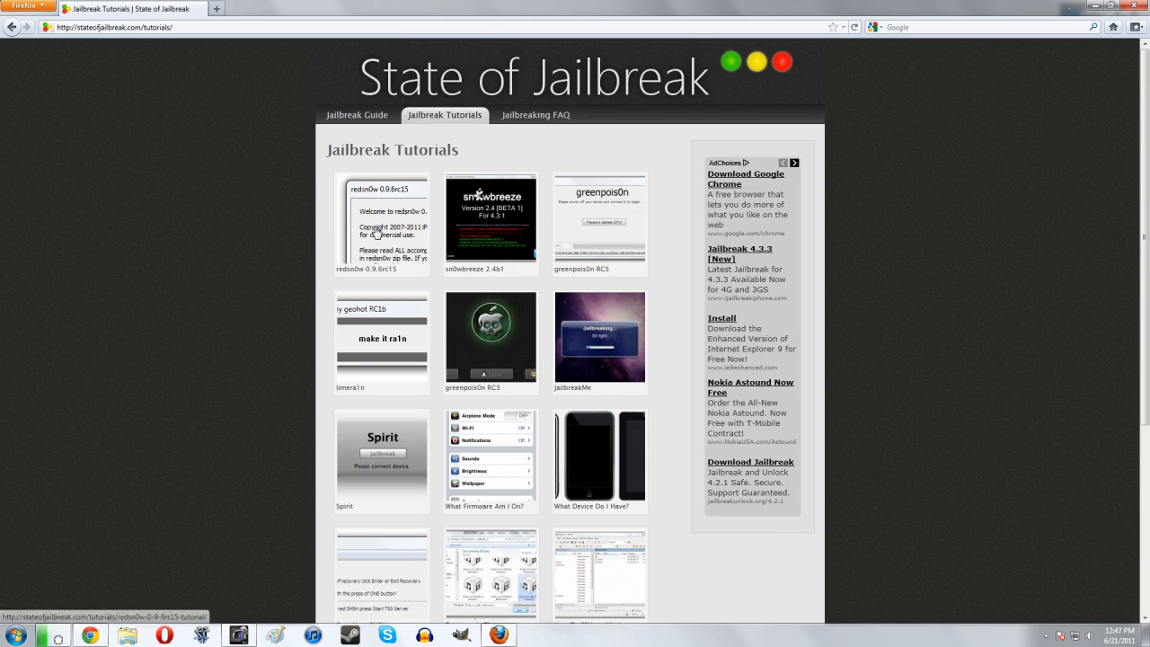
pyautogui.click(381, 219)
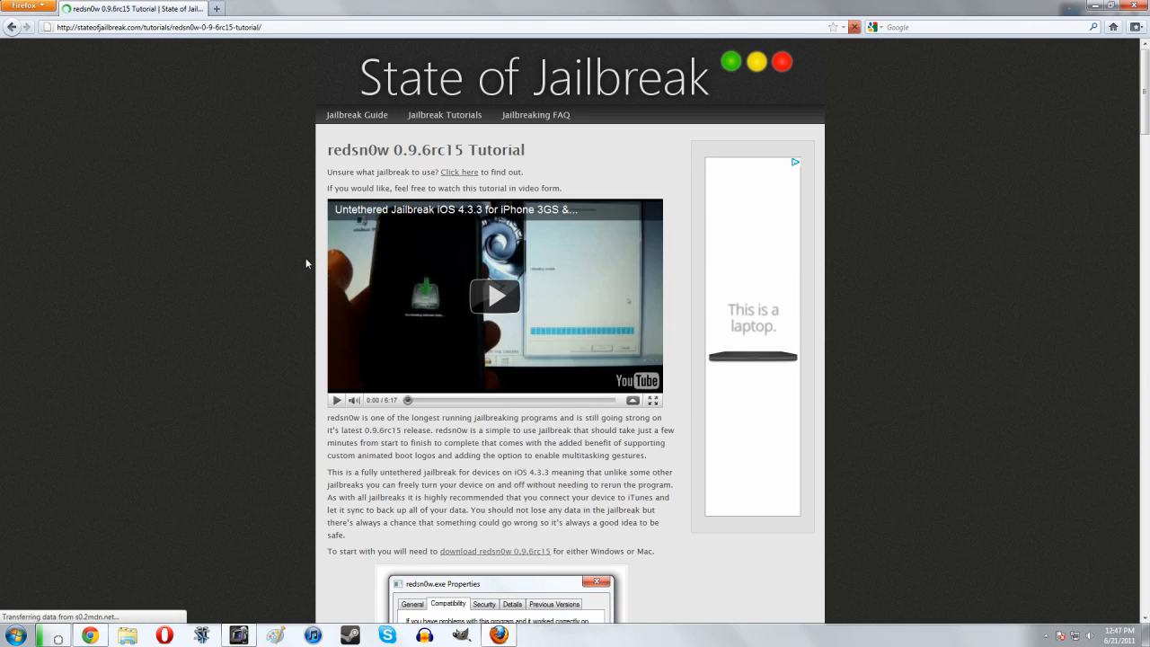
# Scroll the redsn0w tutorial down to the DFU mode screenshots.
pyautogui.scroll(-3)
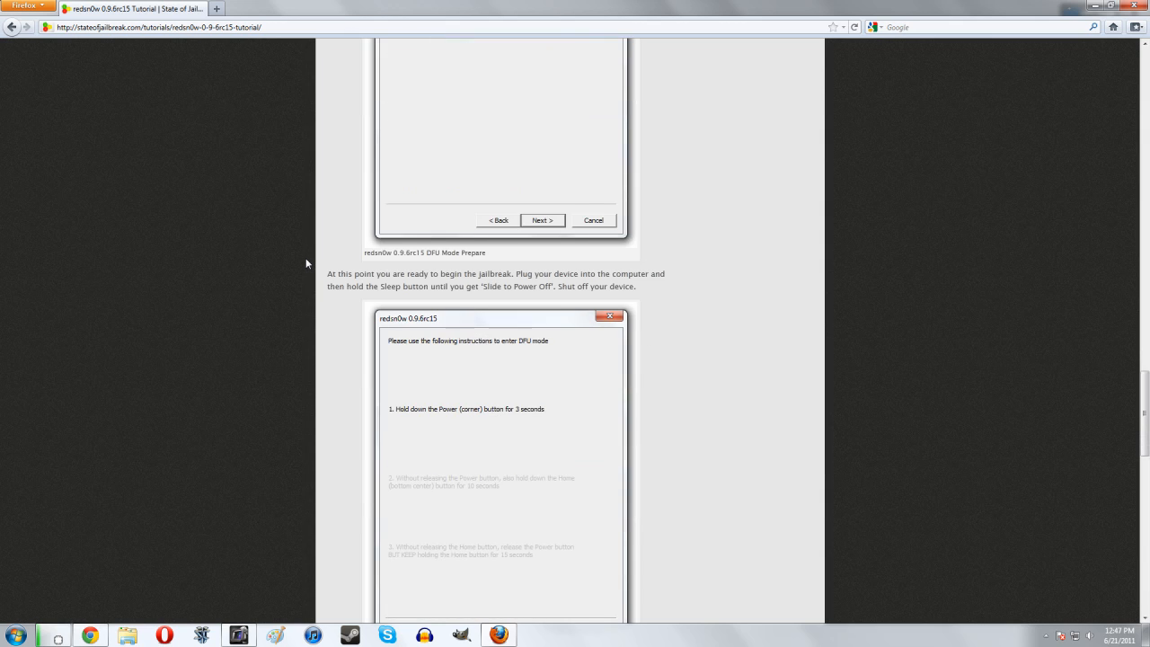
pyautogui.scroll(-3)
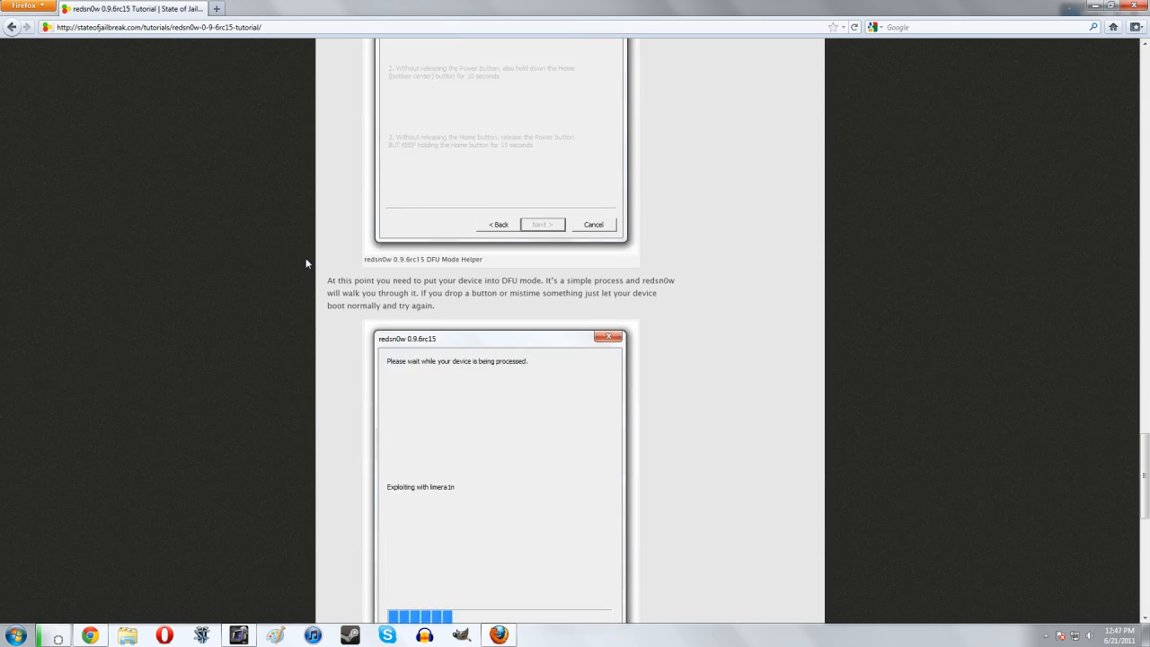